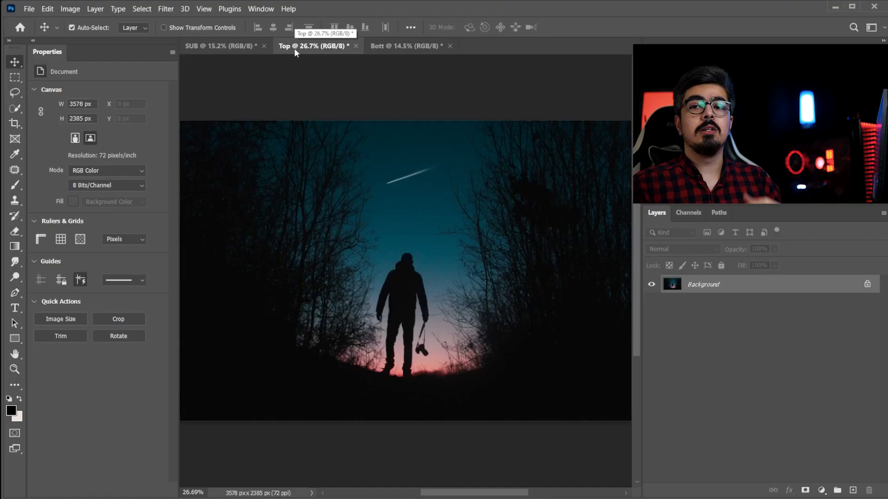
# - Switch to the Bott document showing the figure on sunset rocks
pyautogui.click(405, 46)
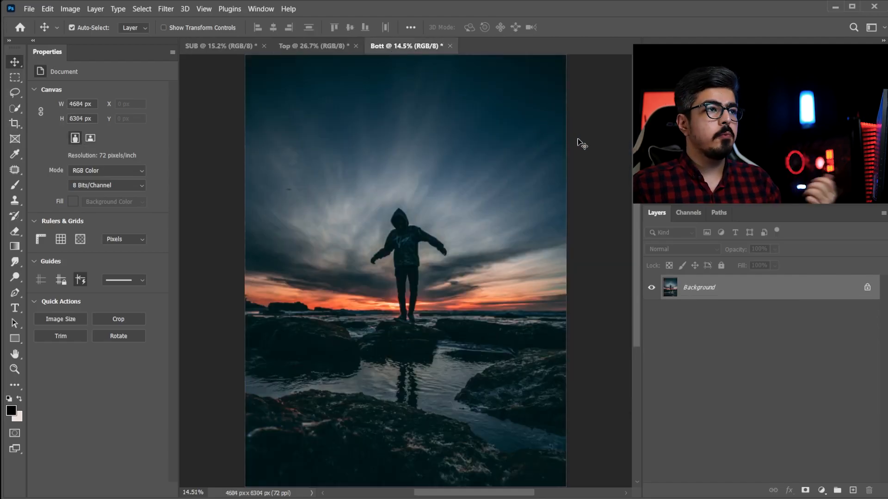
pyautogui.moveTo(422, 167)
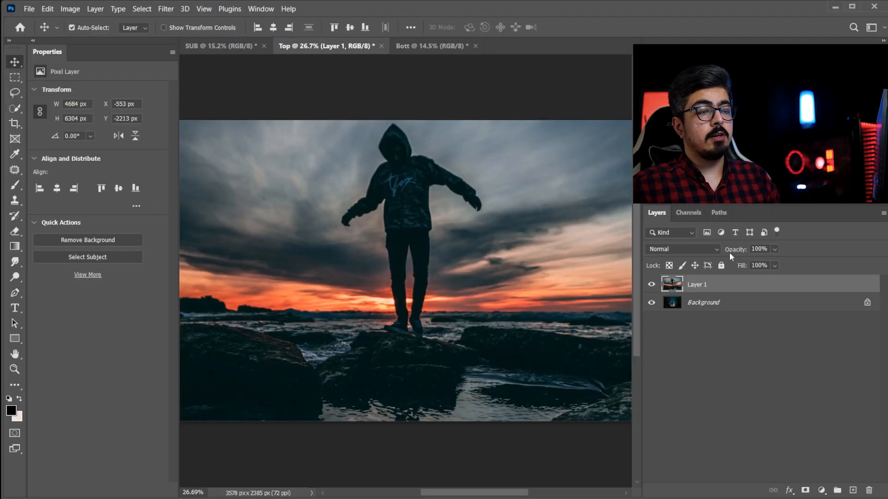
pyautogui.moveTo(651, 222)
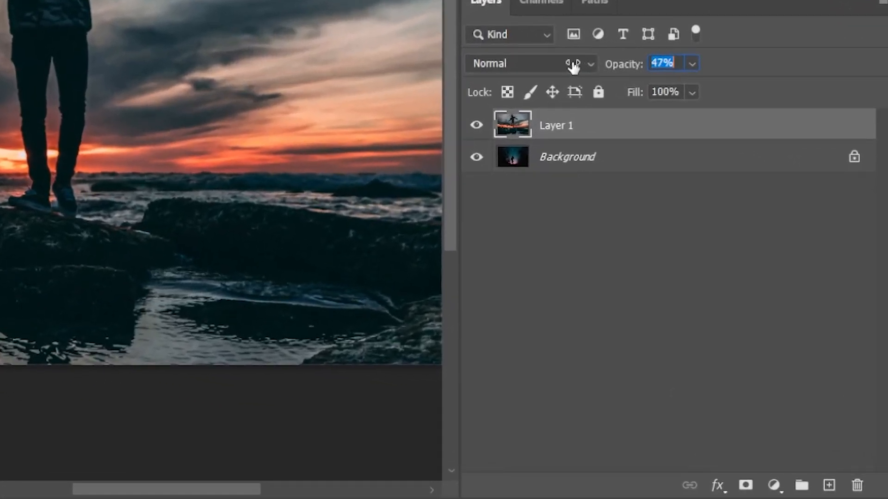
# - Lower the pasted rocks layer to 50% opacity and select the Background layer
pyautogui.moveTo(661, 63); pyautogui.dragTo(671, 63)
pyautogui.write('50')
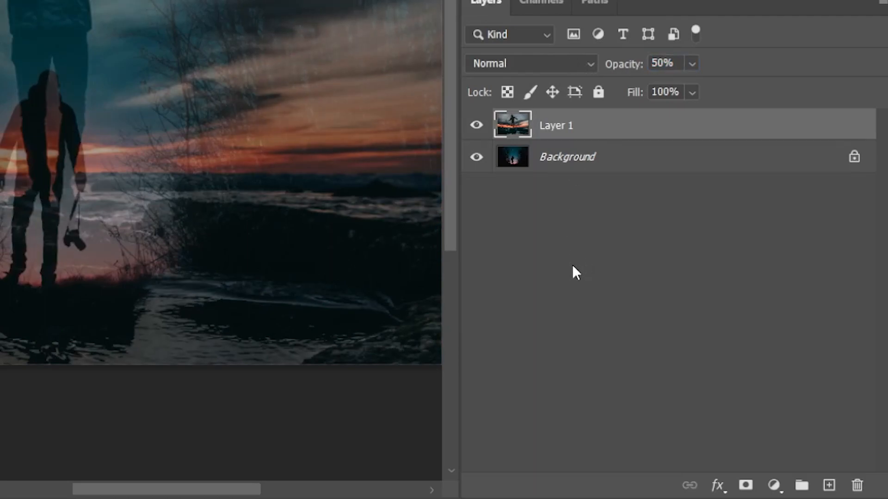
pyautogui.click(575, 157)
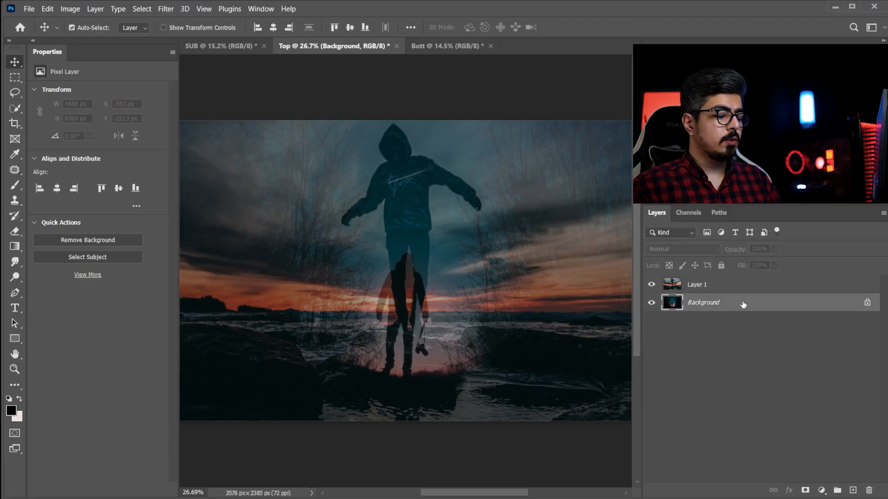
# - Duplicate the forest Background, hide the original, and start scaling the copy to 71%
pyautogui.press('Ctrl+J')
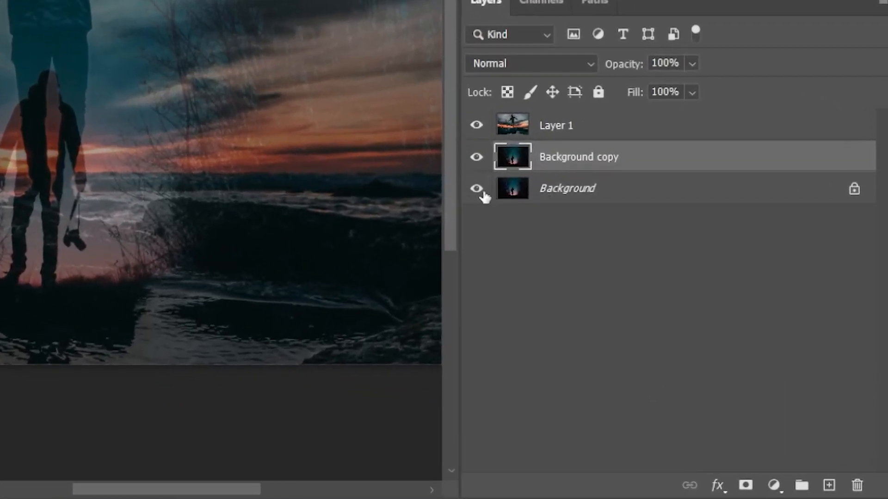
pyautogui.click(475, 188)
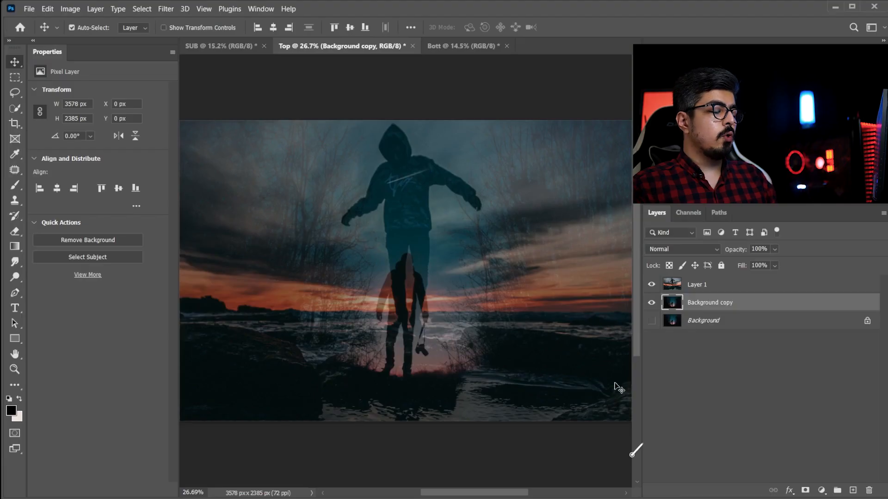
pyautogui.press('Ctrl+t')
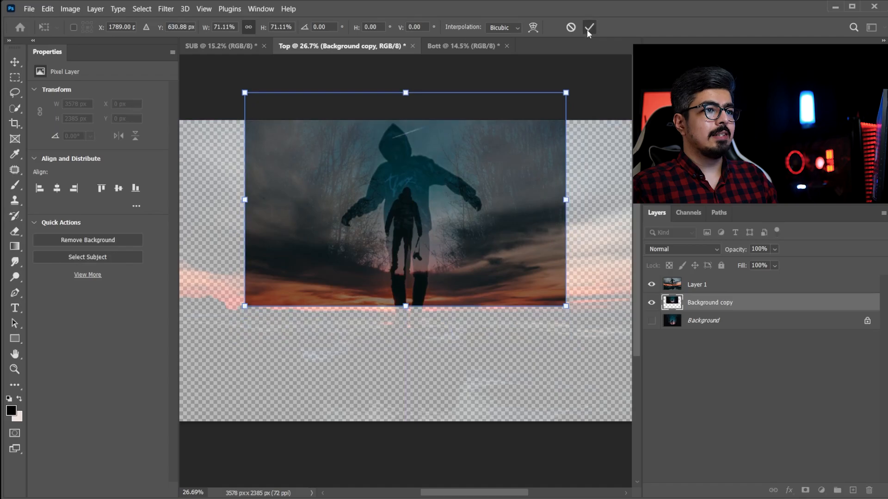
# - Commit the forest resize, then scale the rocks layer and rotate it 180°
pyautogui.click(589, 28)
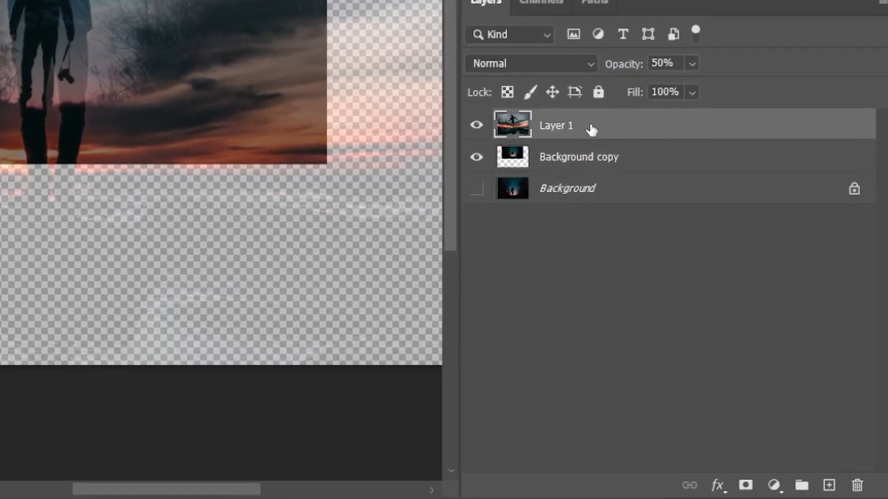
pyautogui.press('Ctrl+T')
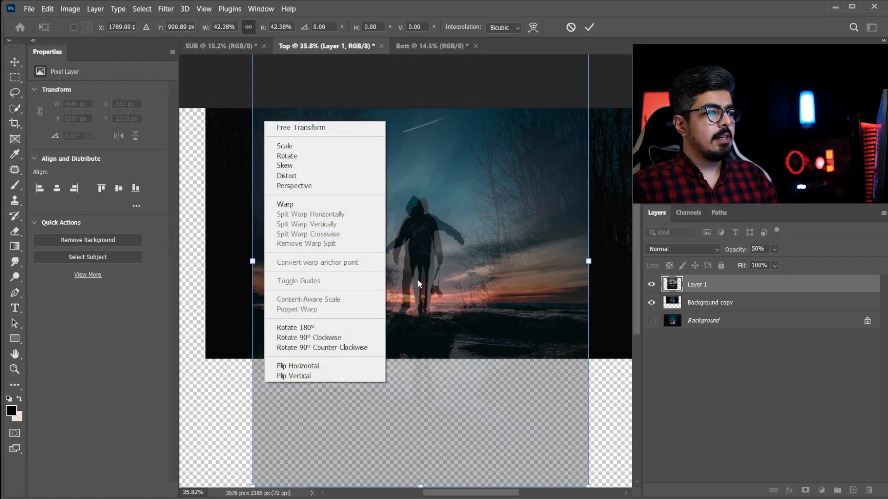
pyautogui.moveTo(295, 327)
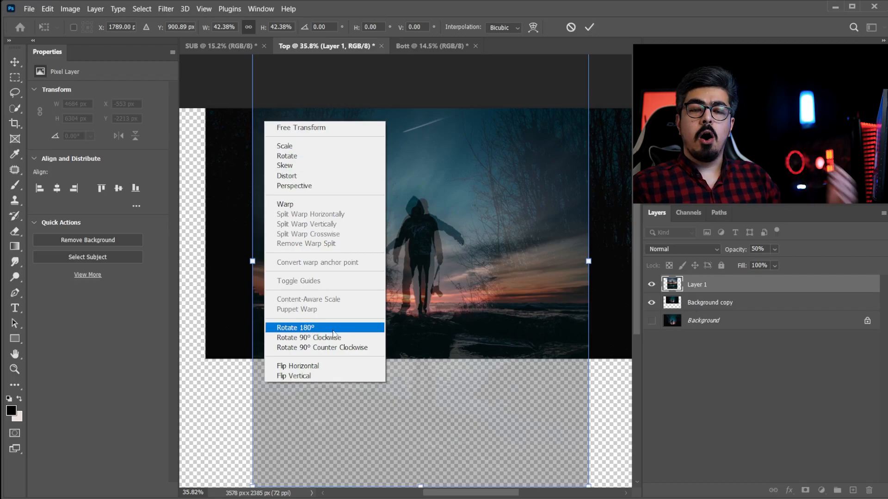
pyautogui.click(294, 328)
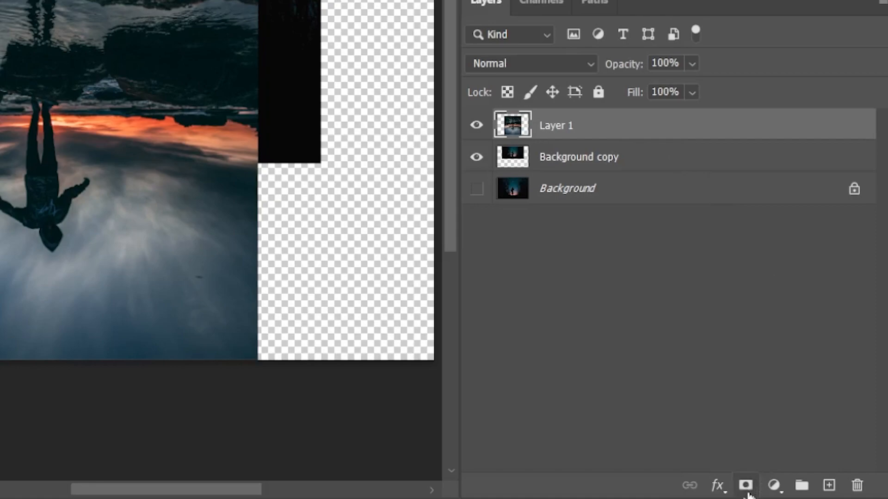
# - Add a mask to Layer 1 and choose the Basics black-to-white gradient
pyautogui.click(746, 485)
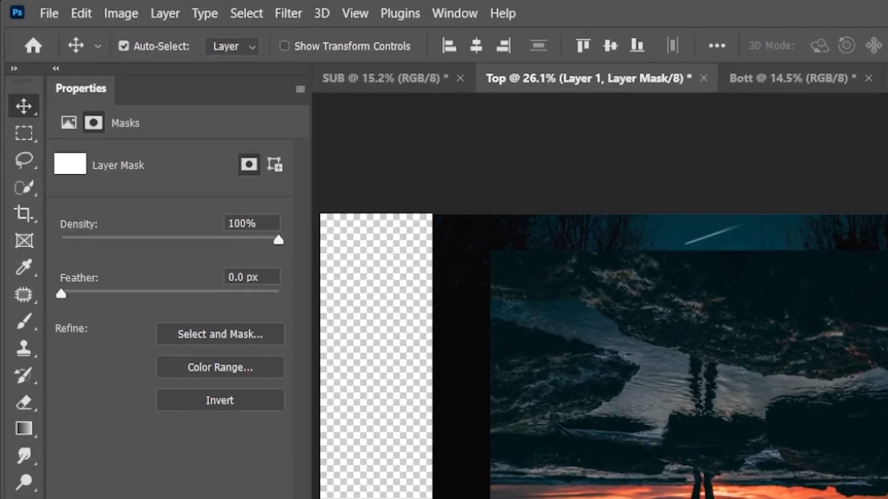
pyautogui.click(22, 428)
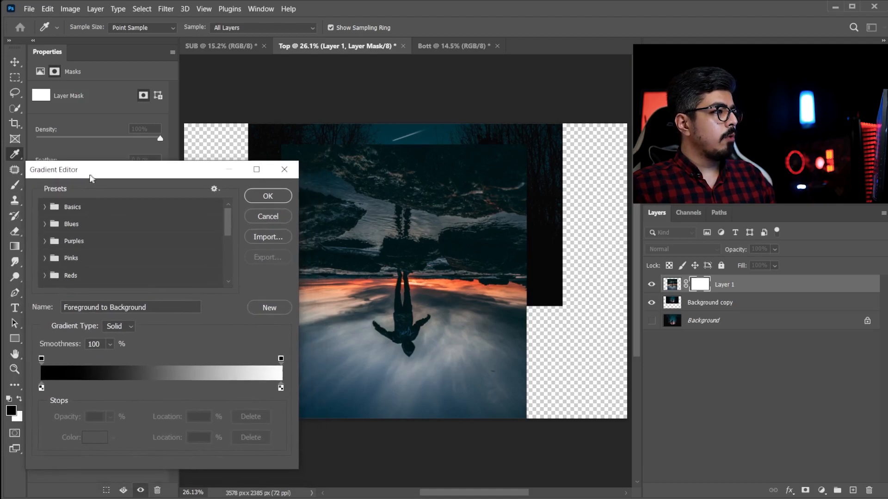
pyautogui.moveTo(89, 169); pyautogui.dragTo(89, 139)
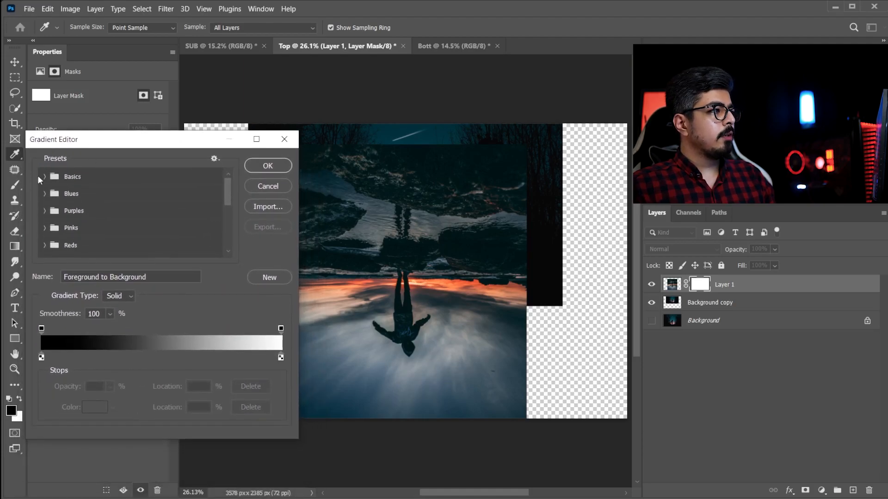
pyautogui.click(46, 177)
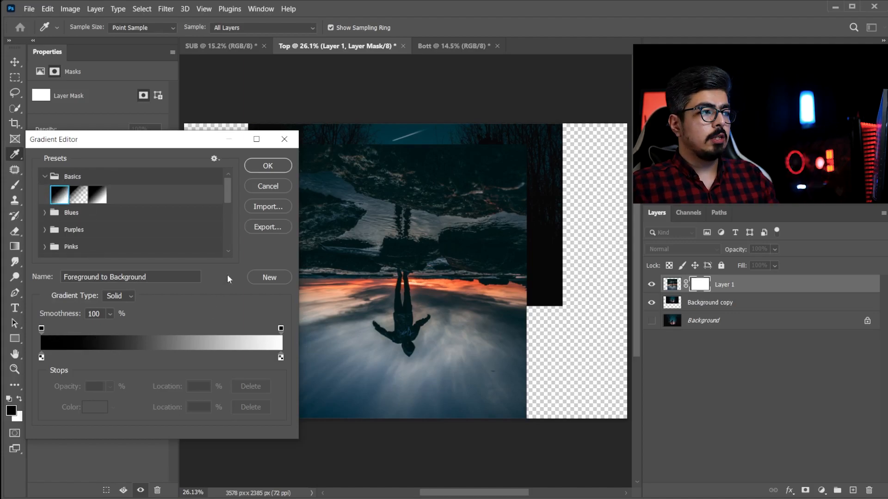
pyautogui.click(267, 166)
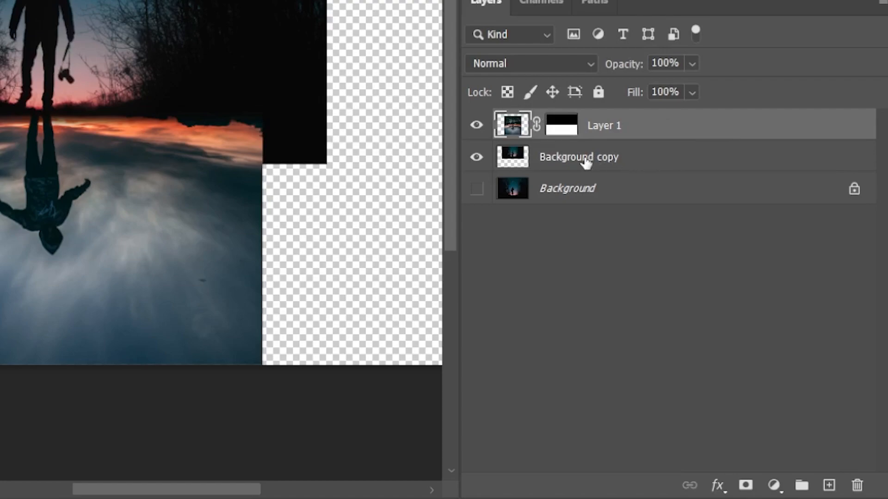
pyautogui.moveTo(699, 163)
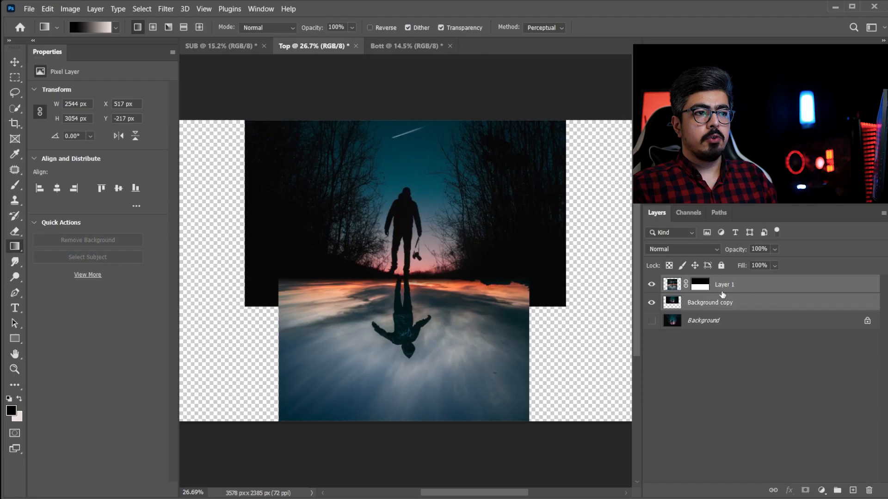
# - Convert the forest copy and masked rocks layer into one smart object
pyautogui.rightClick(723, 284)
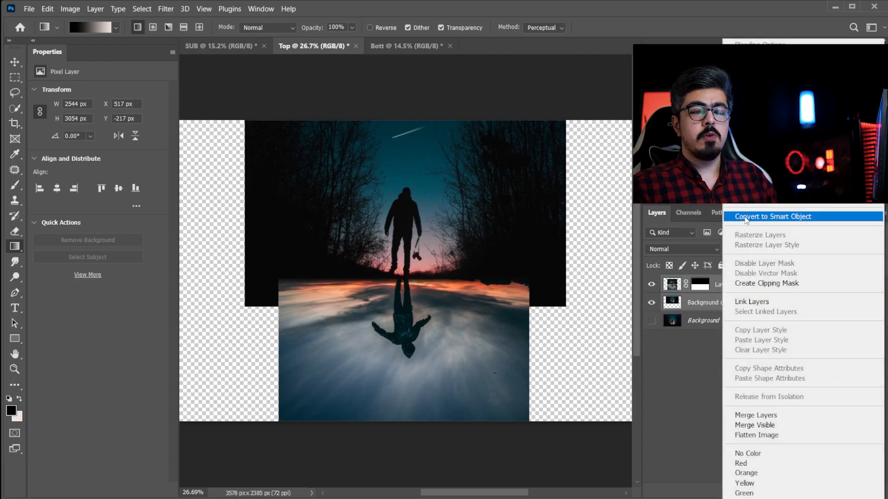
pyautogui.click(773, 217)
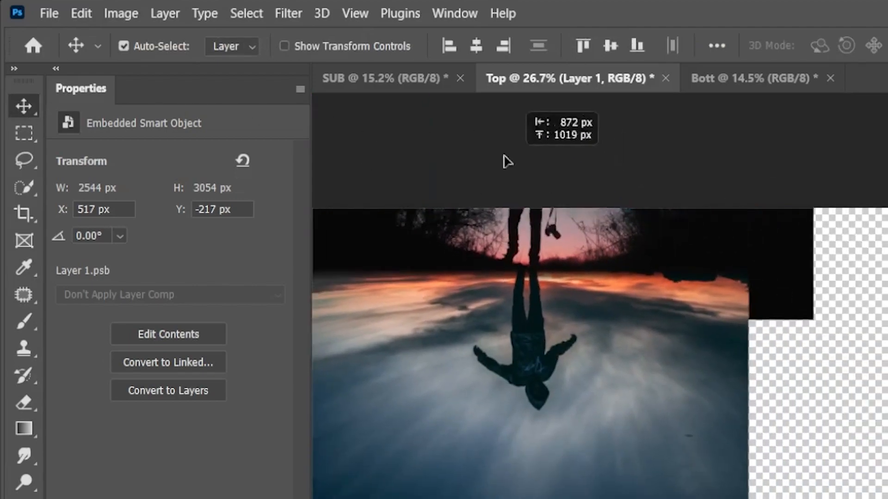
# - Drop the landscape smart object into SUB and scale it to fill the canvas
pyautogui.click(376, 78)
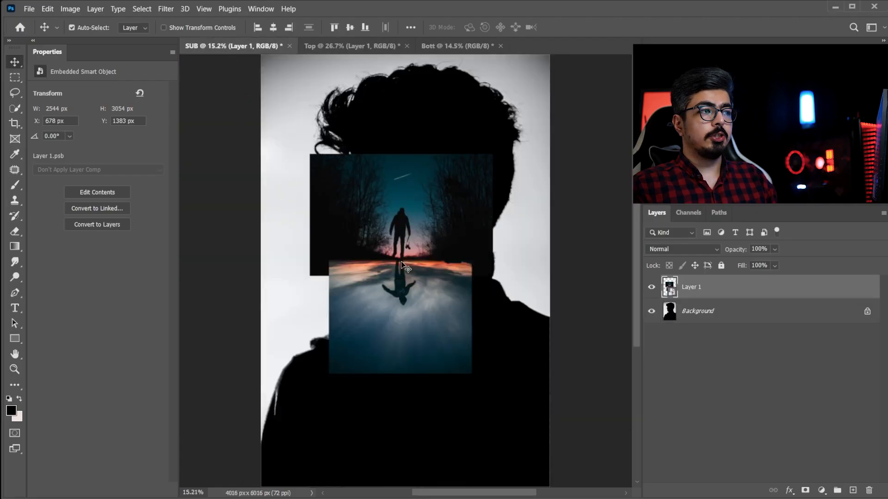
pyautogui.press('Ctrl+t')
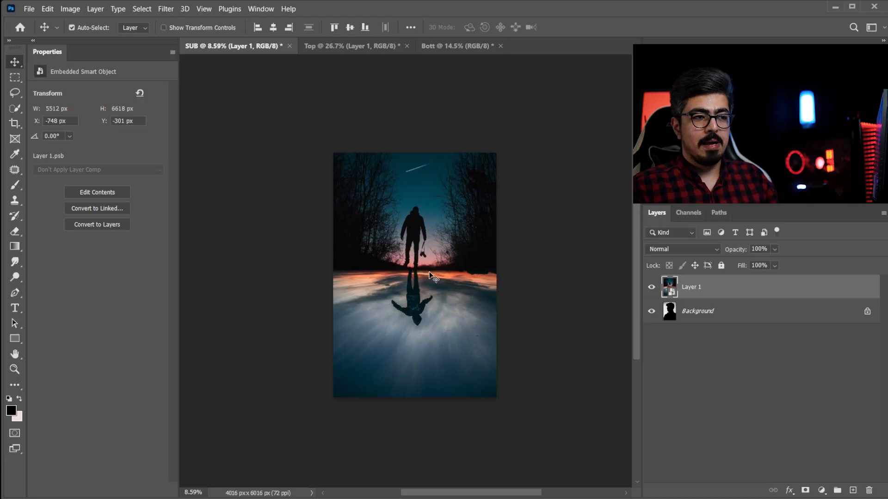
# - Set the landscape smart object's blend mode to Screen
pyautogui.click(682, 249)
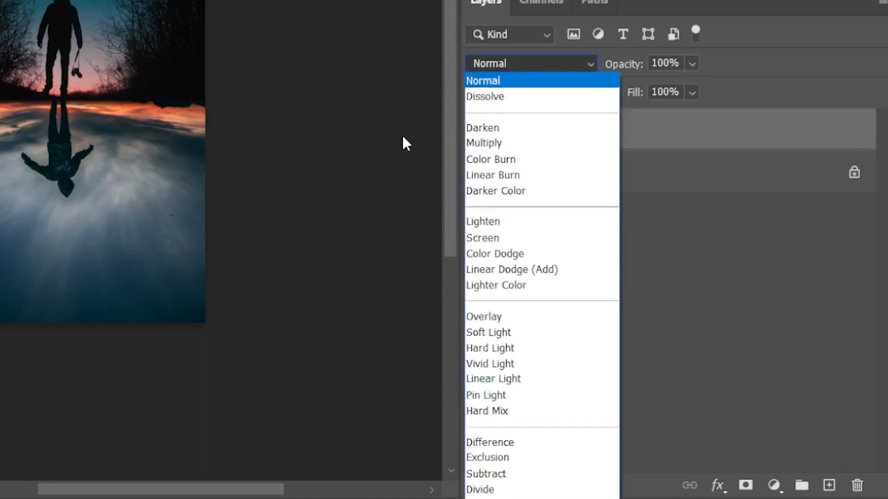
pyautogui.click(482, 238)
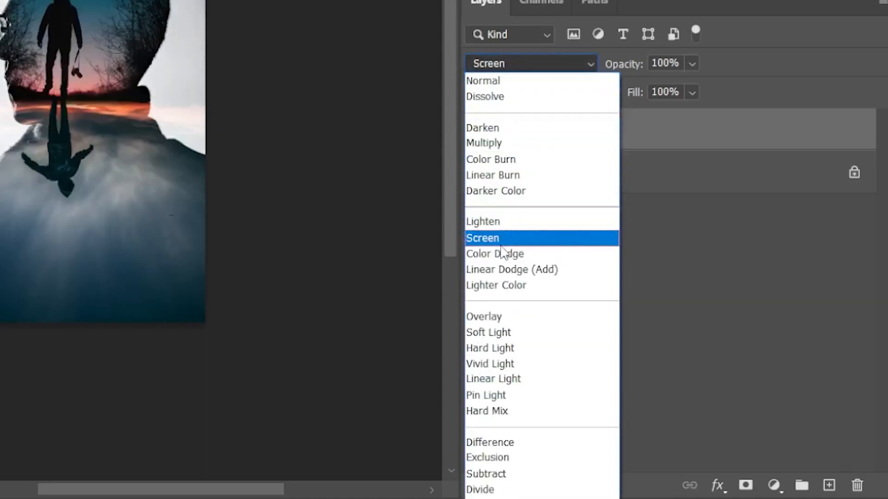
pyautogui.click(482, 238)
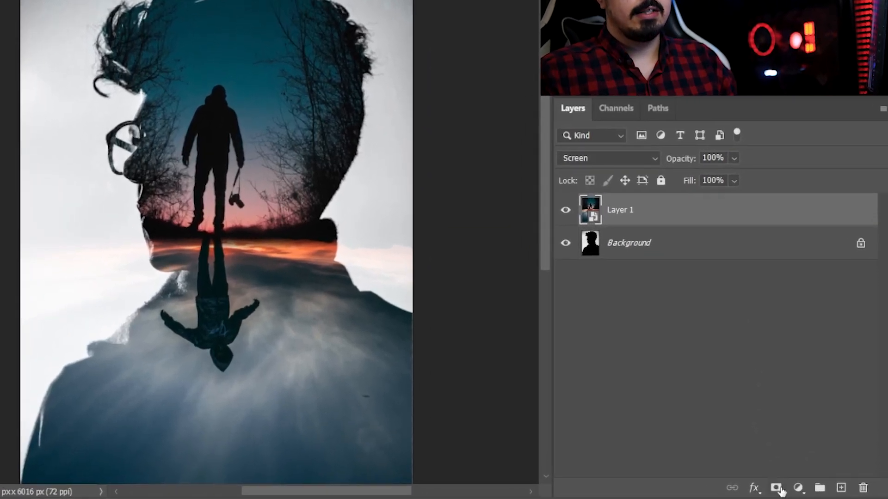
# - Add a head-silhouette layer mask to Layer 1
pyautogui.click(776, 487)
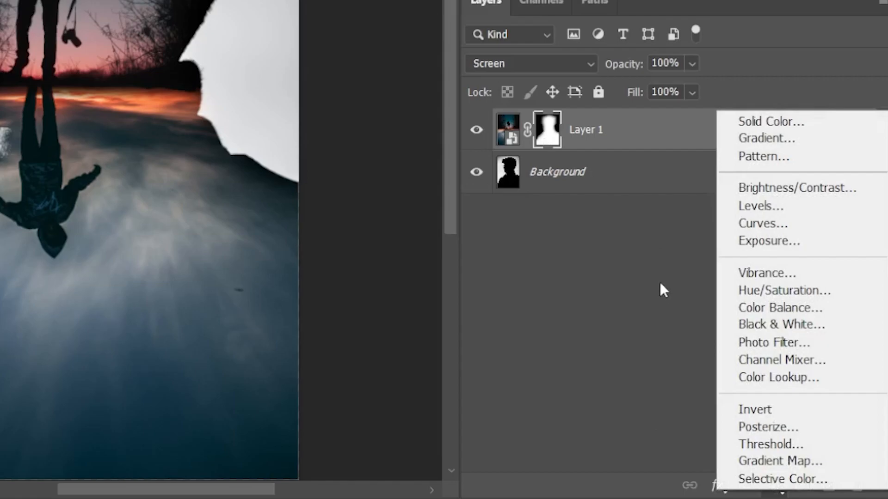
# - Add a Brightness/Contrast adjustment layer above the masked landscape
pyautogui.click(797, 188)
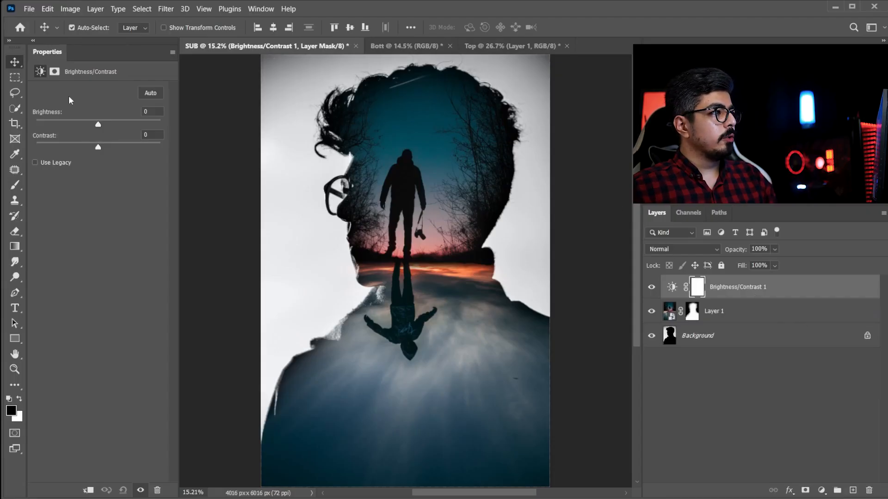
pyautogui.click(152, 112)
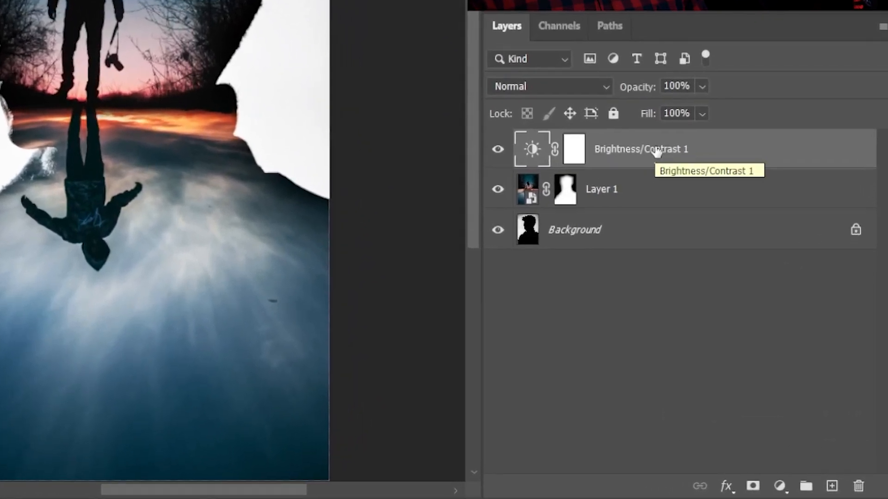
# - Add a Color Lookup adjustment layer and open its 3DLUT File preset list
pyautogui.click(782, 486)
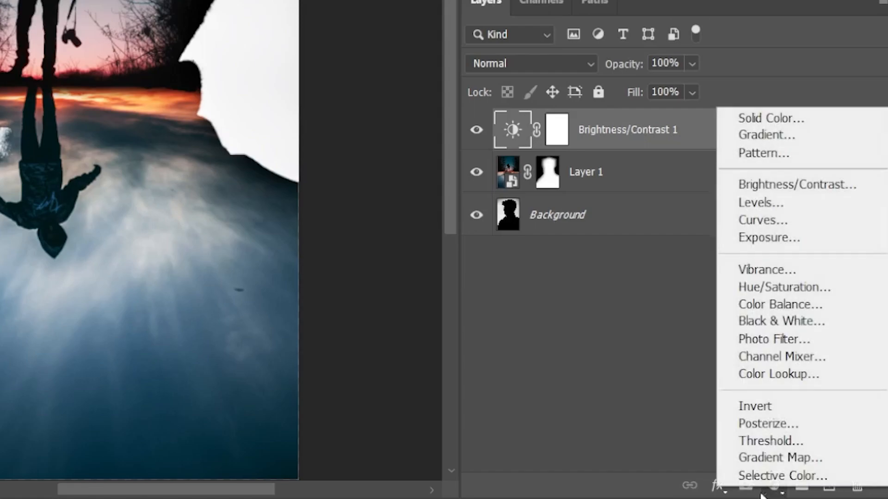
pyautogui.moveTo(745, 384)
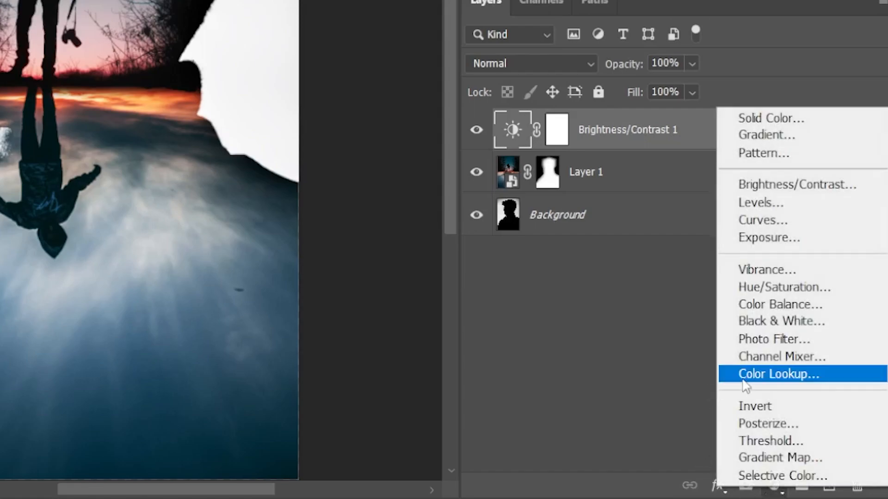
pyautogui.click(778, 374)
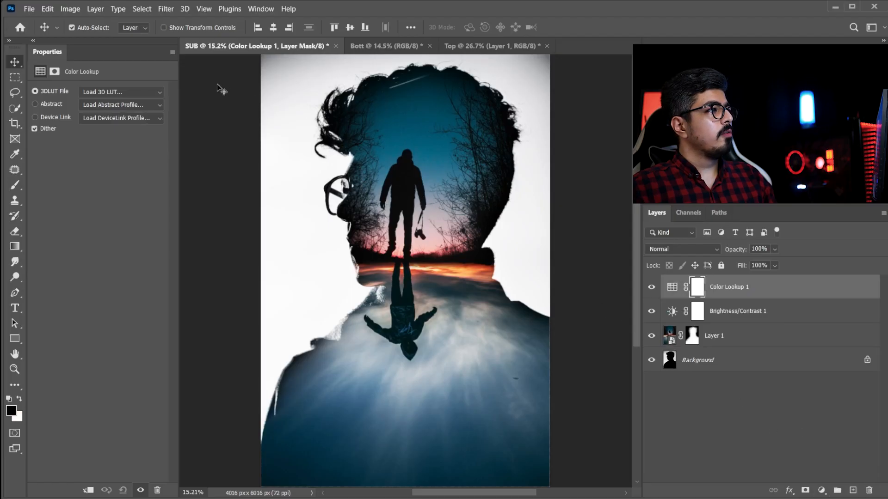
pyautogui.click(120, 92)
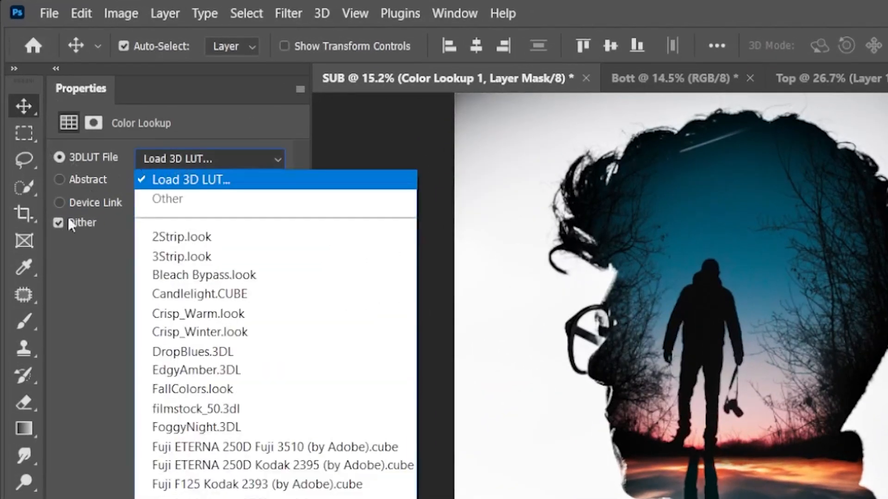
pyautogui.moveTo(296, 406)
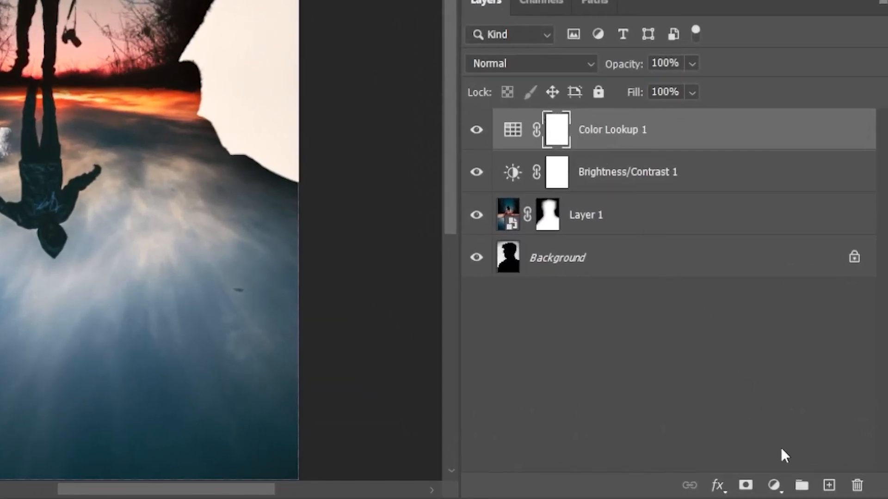
# - Add a second Color Lookup layer using the TensionGreen.3DL preset
pyautogui.click(776, 485)
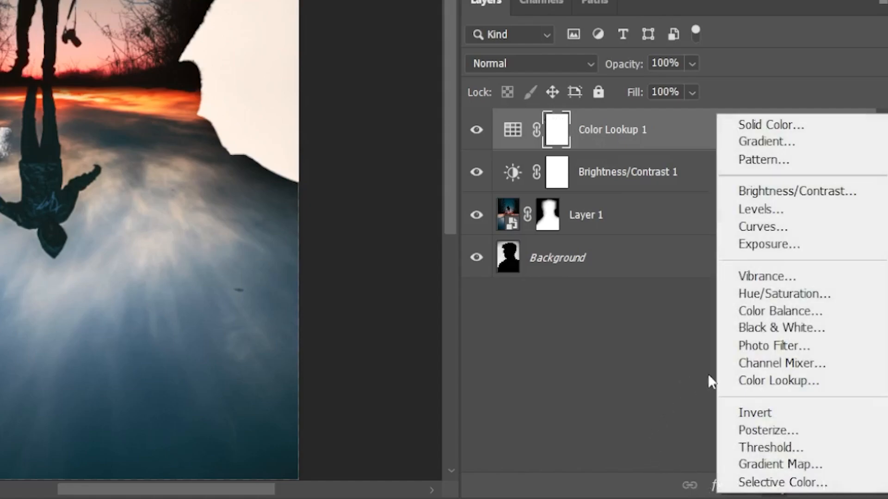
pyautogui.click(778, 382)
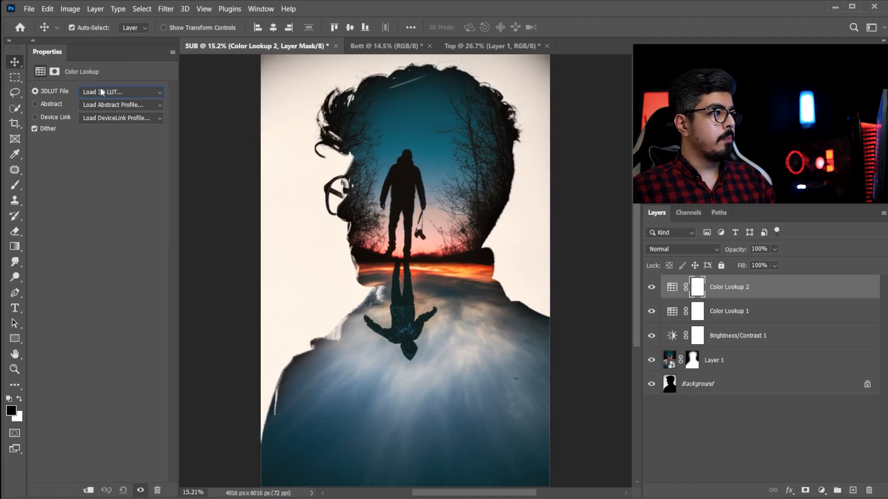
pyautogui.click(120, 92)
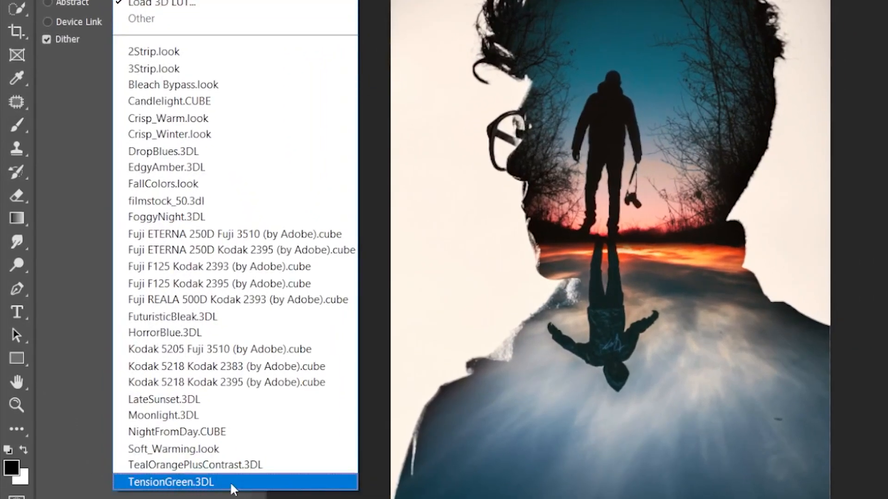
pyautogui.click(170, 482)
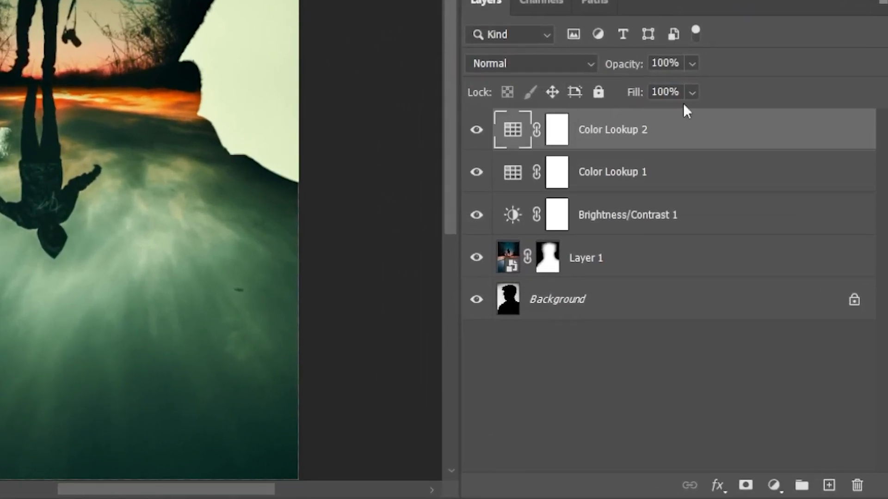
# - Set the Color Lookup 2 layer's blend mode to Soft Light
pyautogui.click(529, 63)
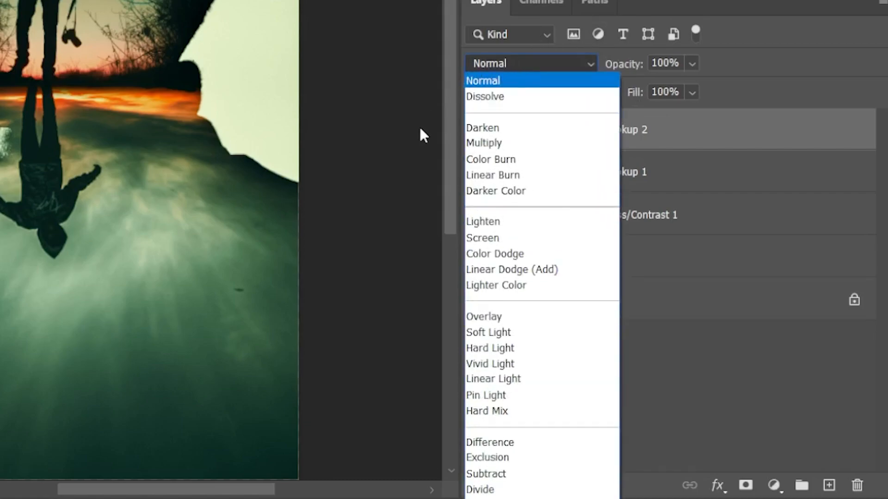
pyautogui.click(488, 332)
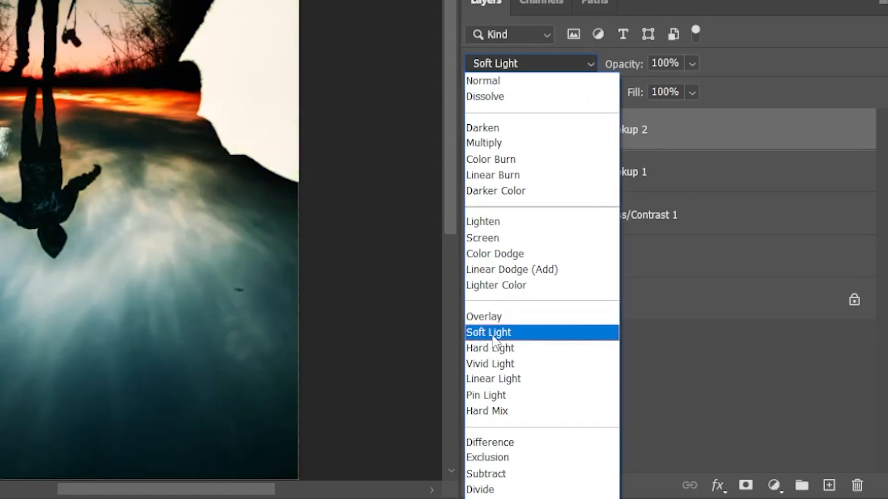
pyautogui.click(488, 332)
pyautogui.write('23')
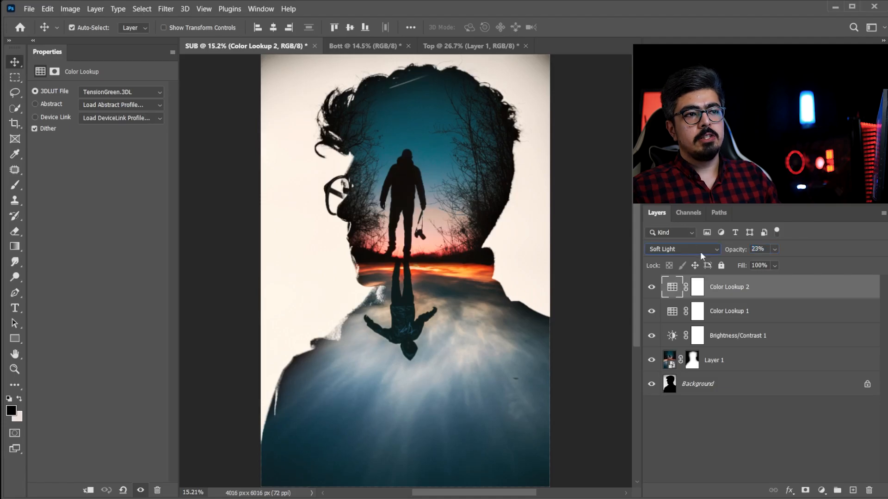
pyautogui.moveTo(820, 297)
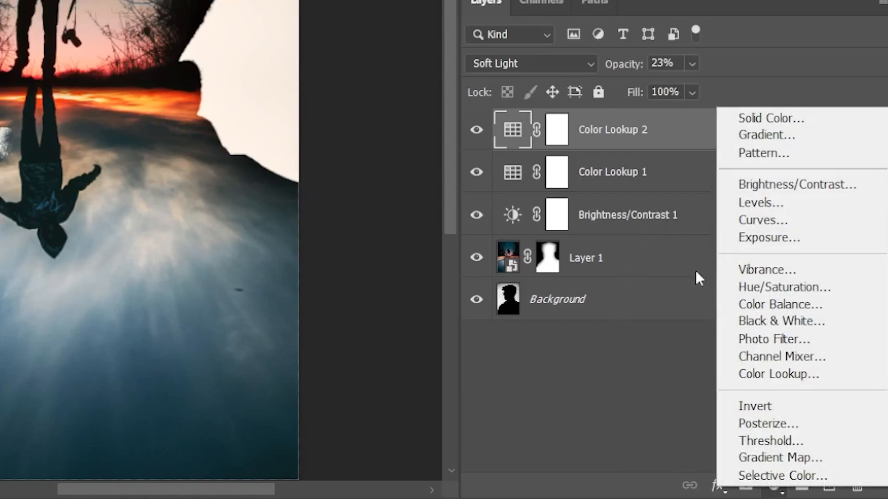
# - Add a Hue/Saturation adjustment layer and nudge one of its sliders
pyautogui.click(783, 287)
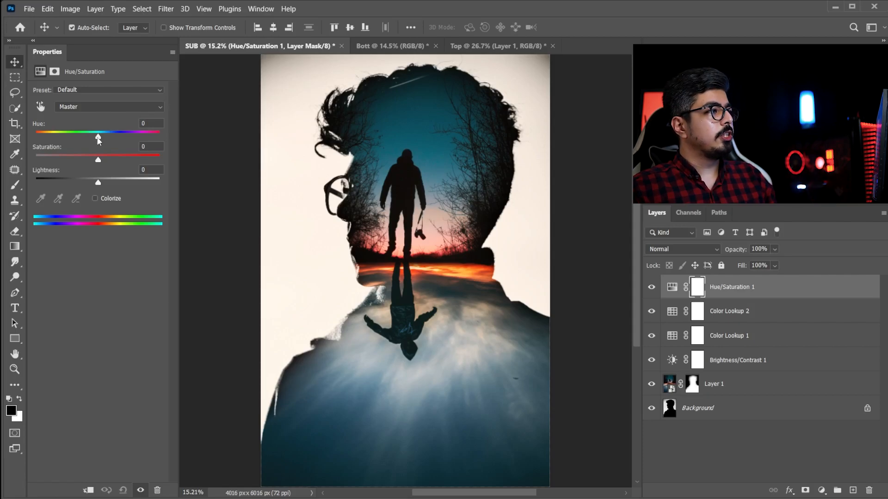
pyautogui.moveTo(98, 139); pyautogui.dragTo(95, 139)
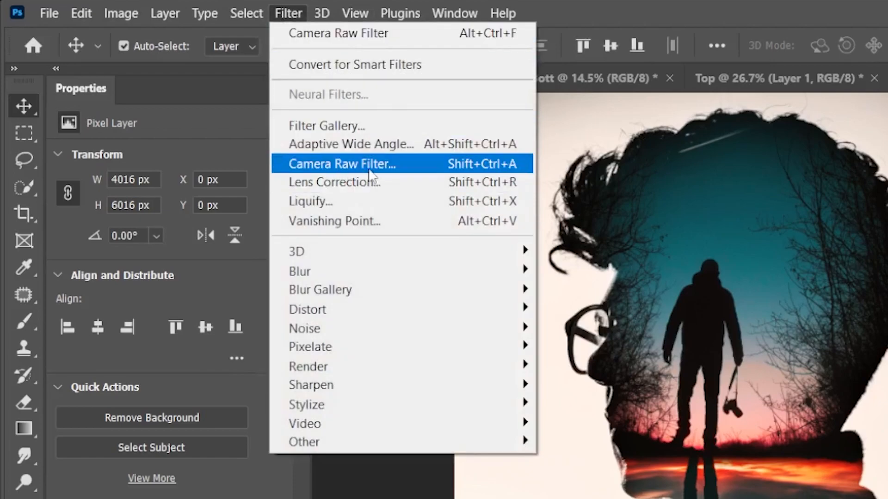
# - Apply Camera Raw Filter to Layer 2 with Temperature +6 and Grain 13
pyautogui.click(340, 164)
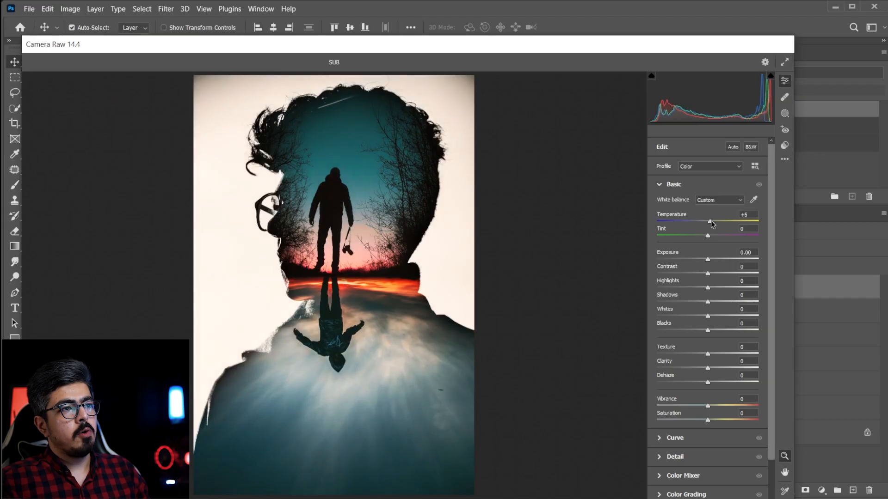
pyautogui.moveTo(708, 221); pyautogui.dragTo(710, 221)
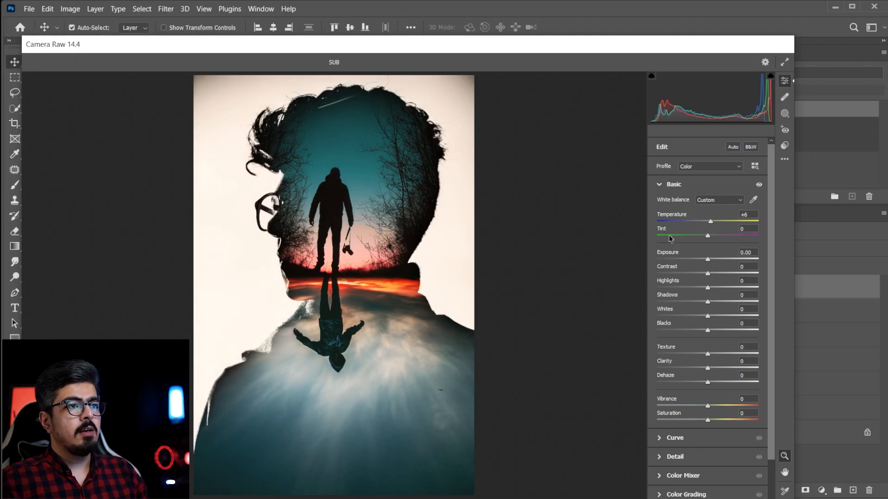
pyautogui.scroll(-3)
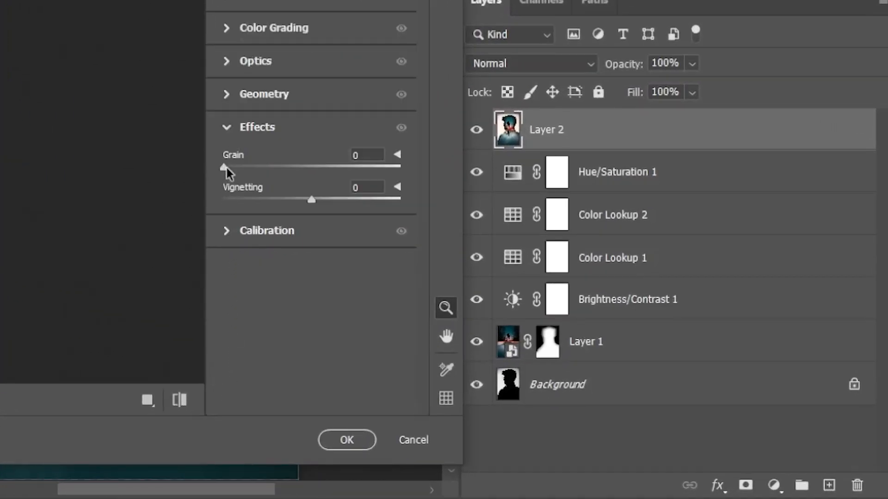
pyautogui.moveTo(222, 167); pyautogui.dragTo(239, 167)
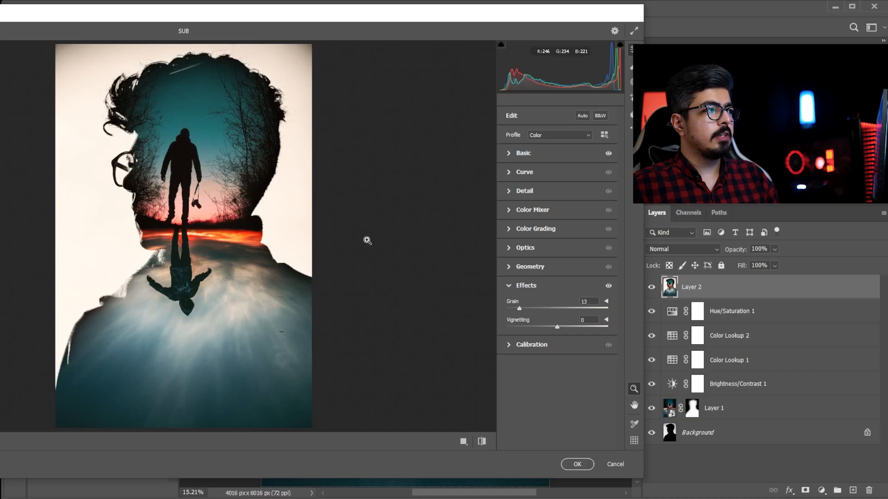
pyautogui.click(577, 464)
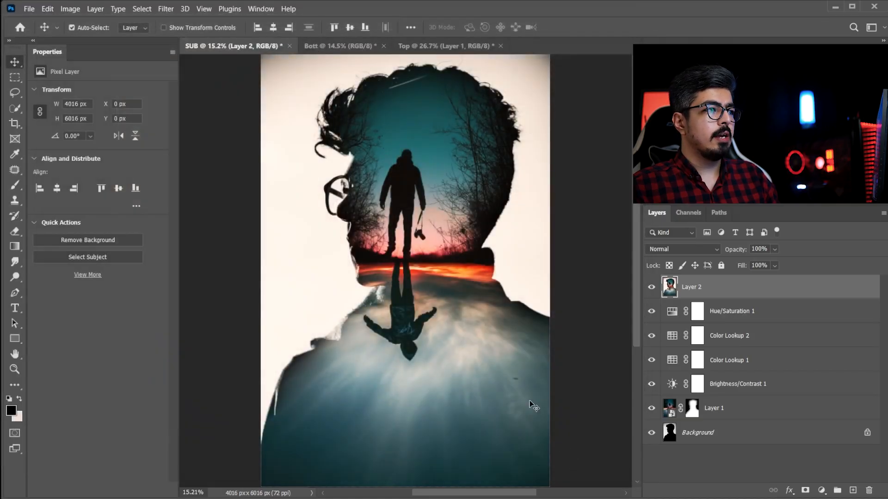